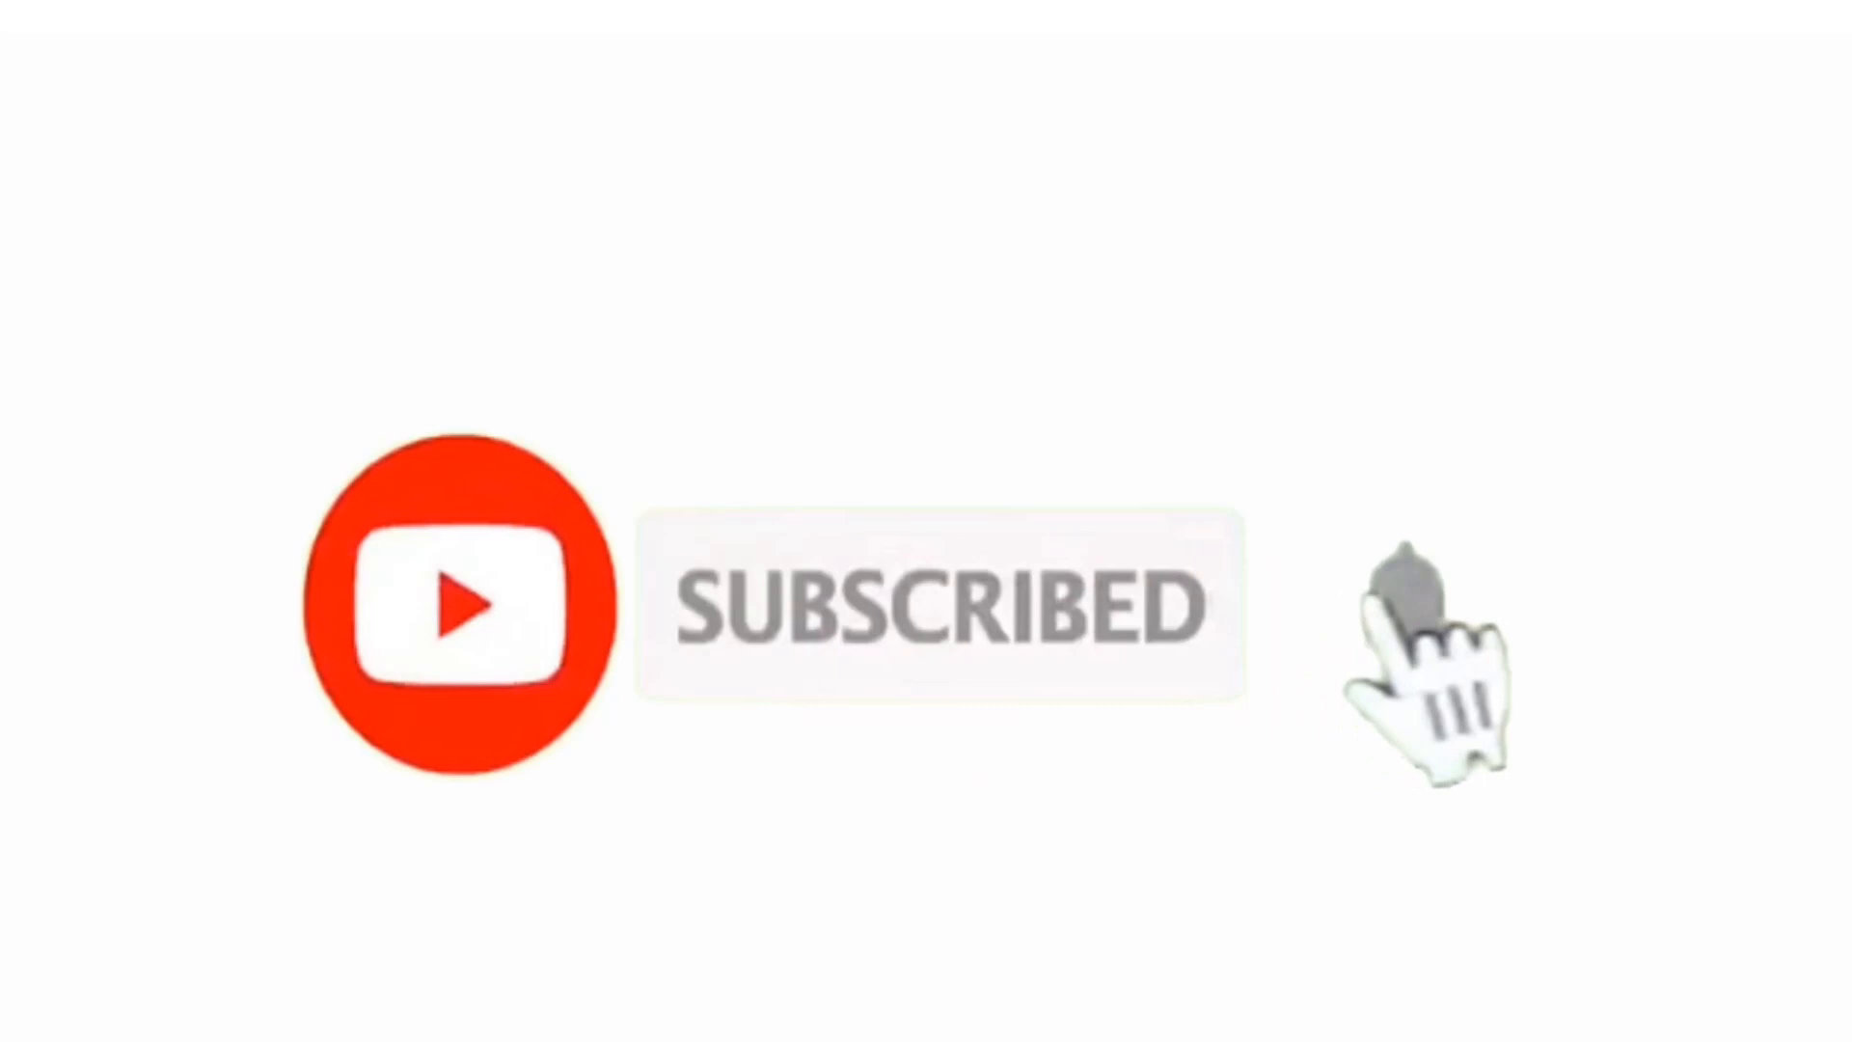
Enable notifications with the grey bell beside the SUBSCRIBED button.
{"action": "left_click", "coordinate": [1400, 602]}
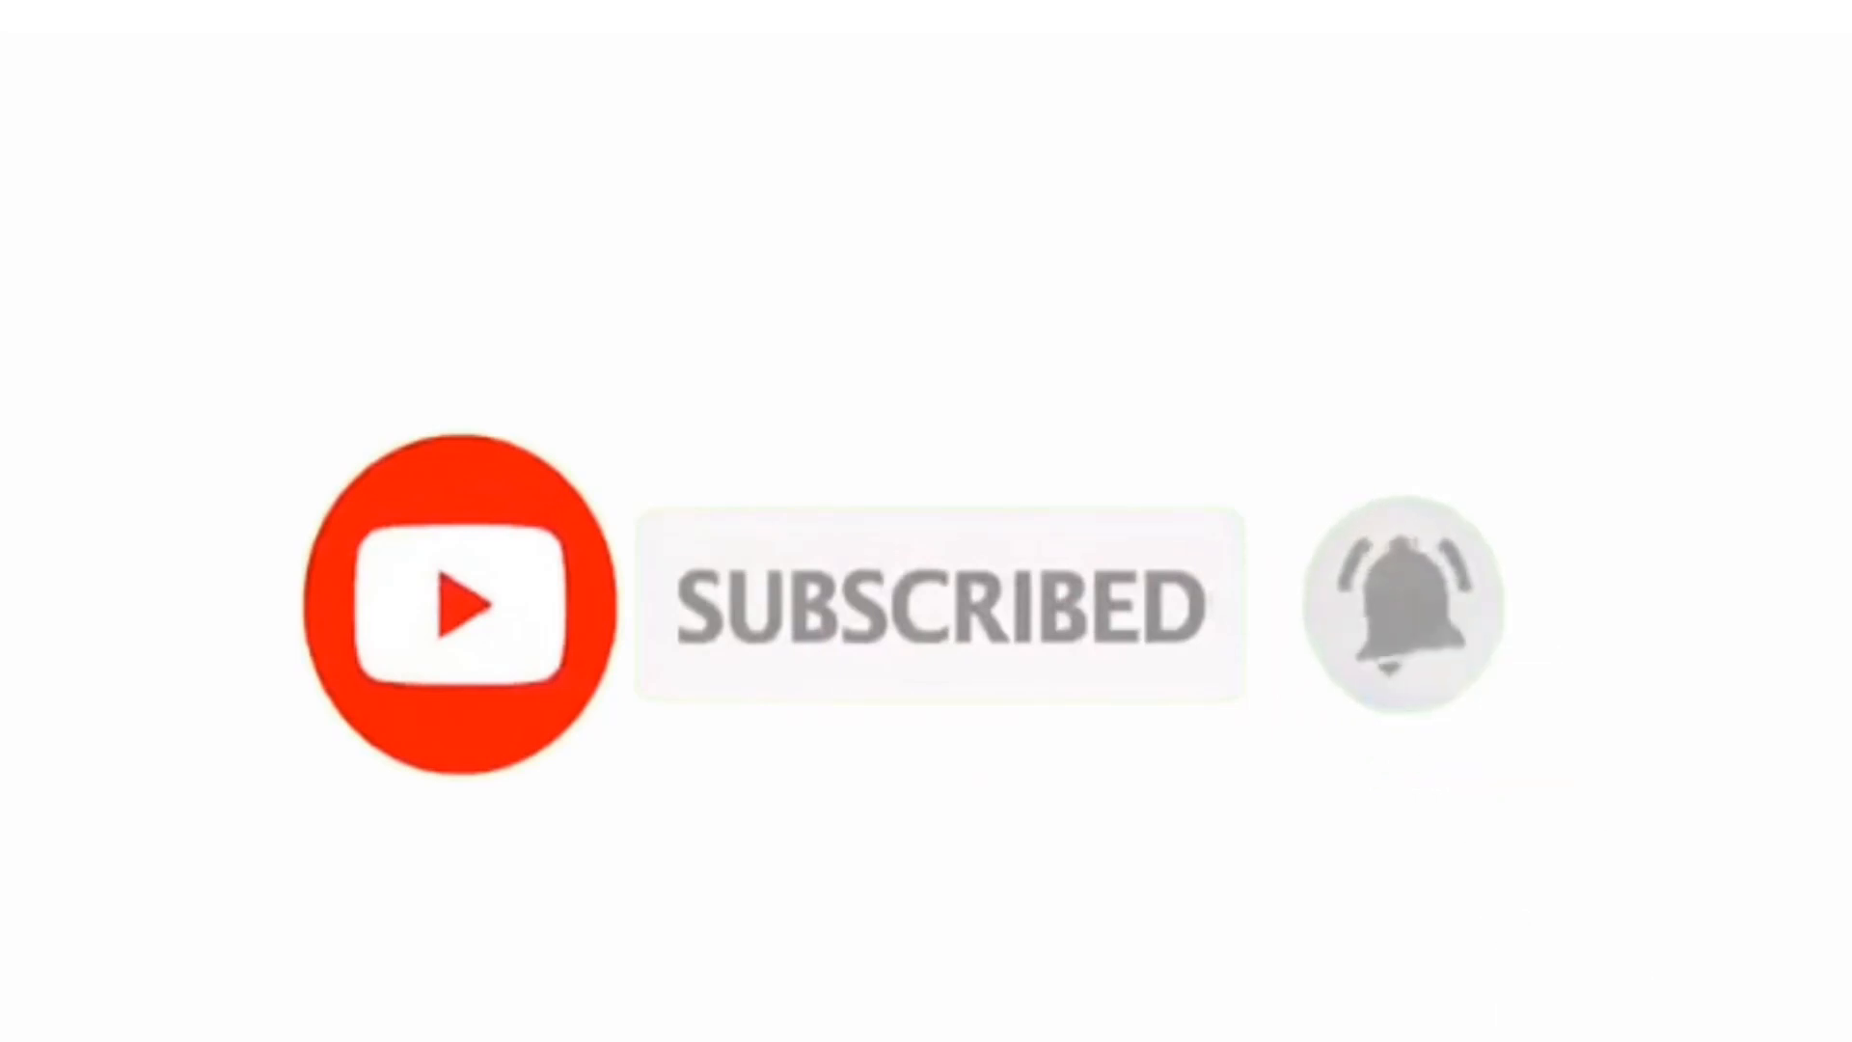